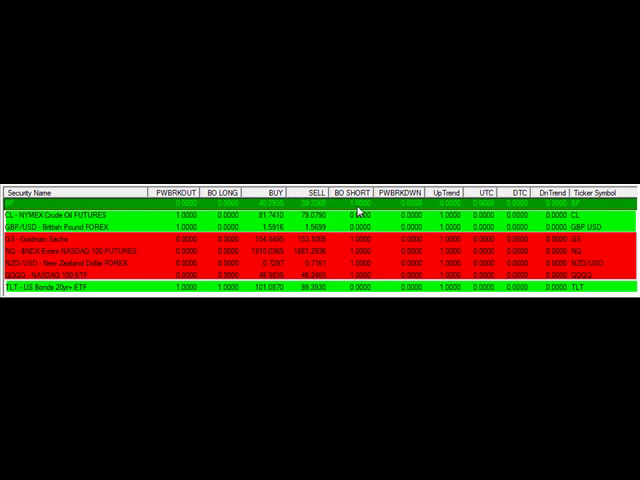
mouse_move(358, 216)
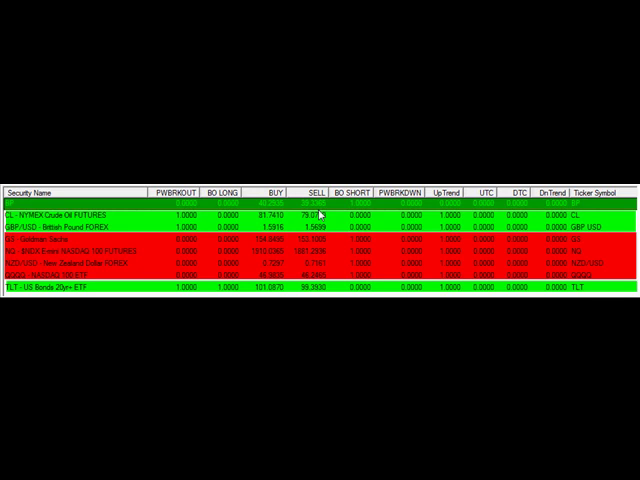
mouse_move(118, 224)
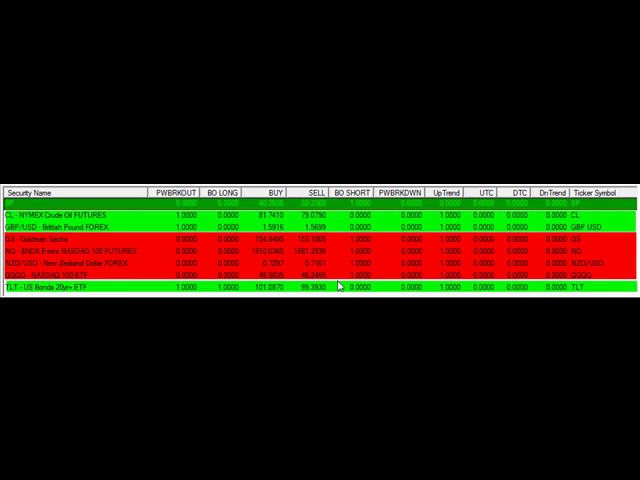
mouse_move(342, 292)
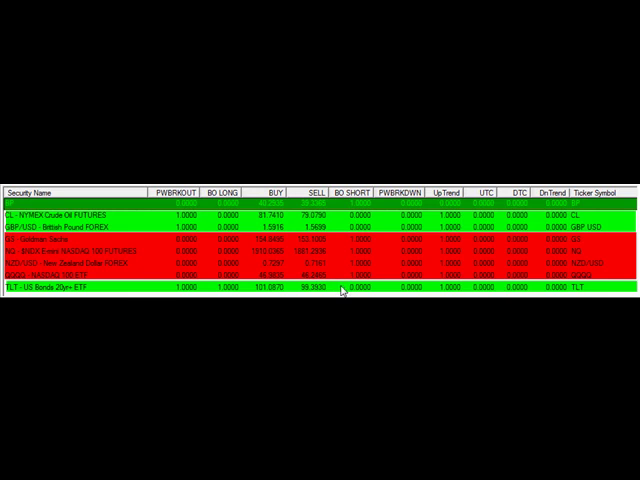